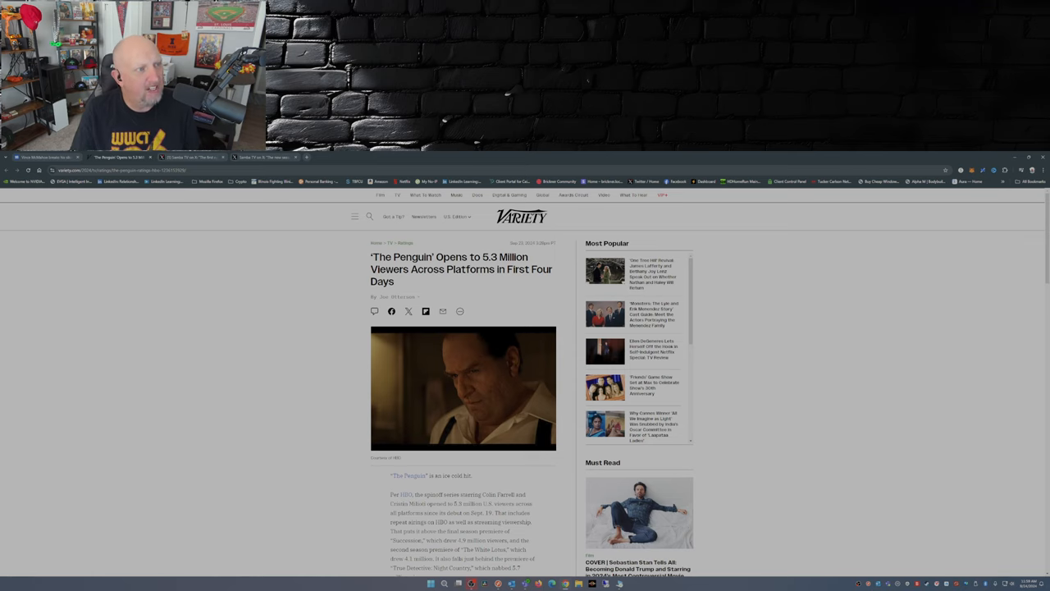
# - View the Samba TV X post reporting 902k US households watched Rings of Power season two
pyautogui.click(193, 157)
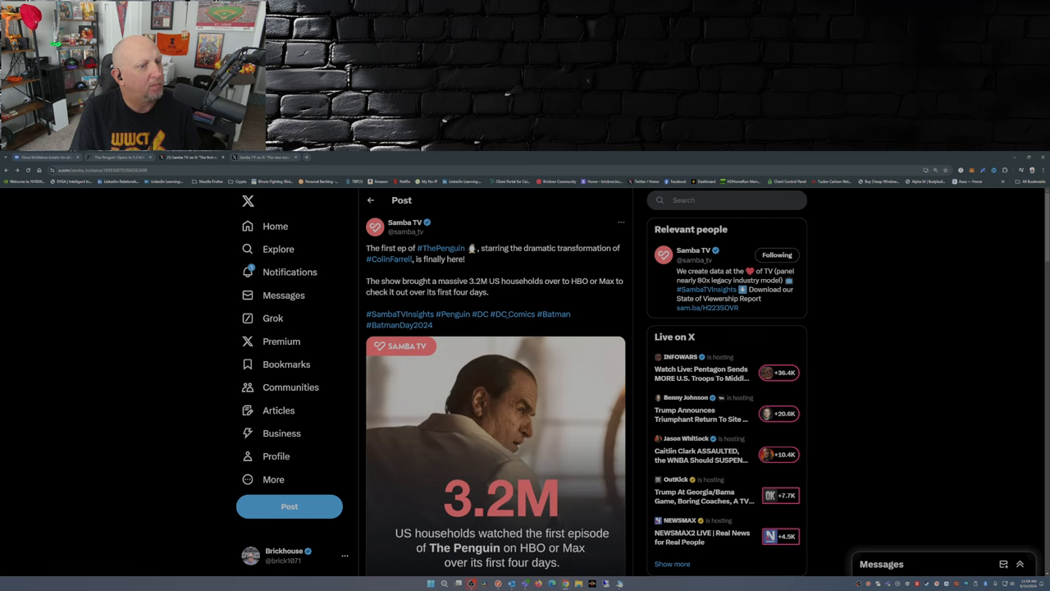
pyautogui.scroll(-3)
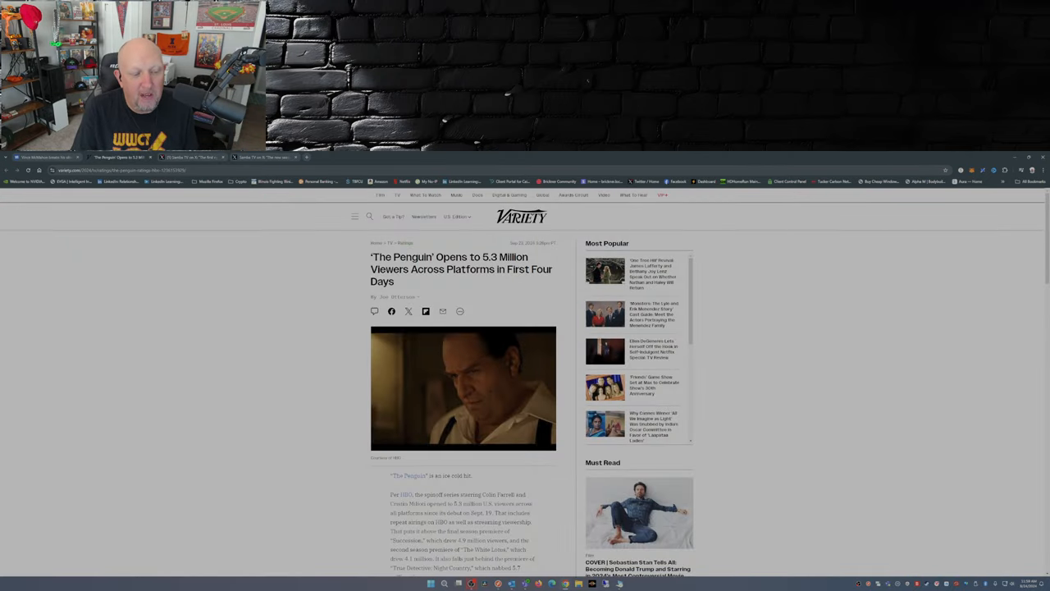
pyautogui.click(193, 158)
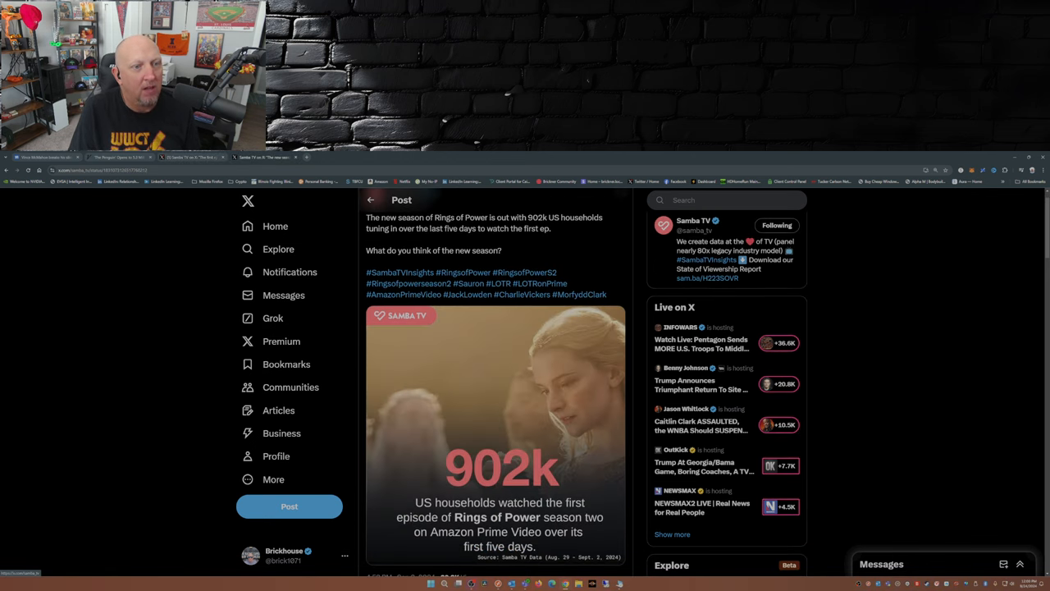
# - Finish reading the Samba TV post and return to the Variety article on The Penguin's 5.3 million viewers
pyautogui.scroll(-3)
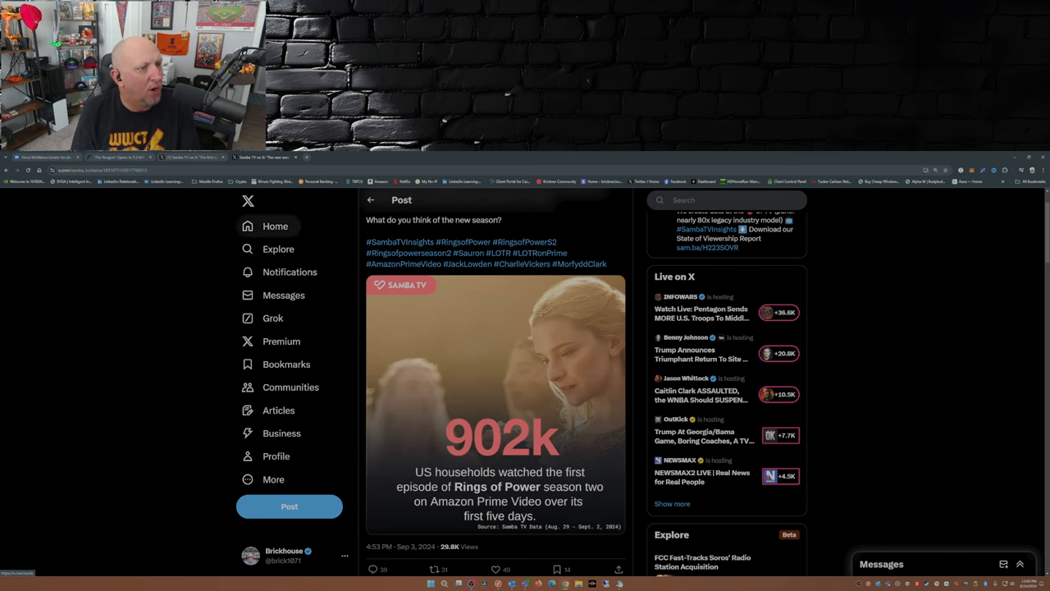
pyautogui.click(115, 157)
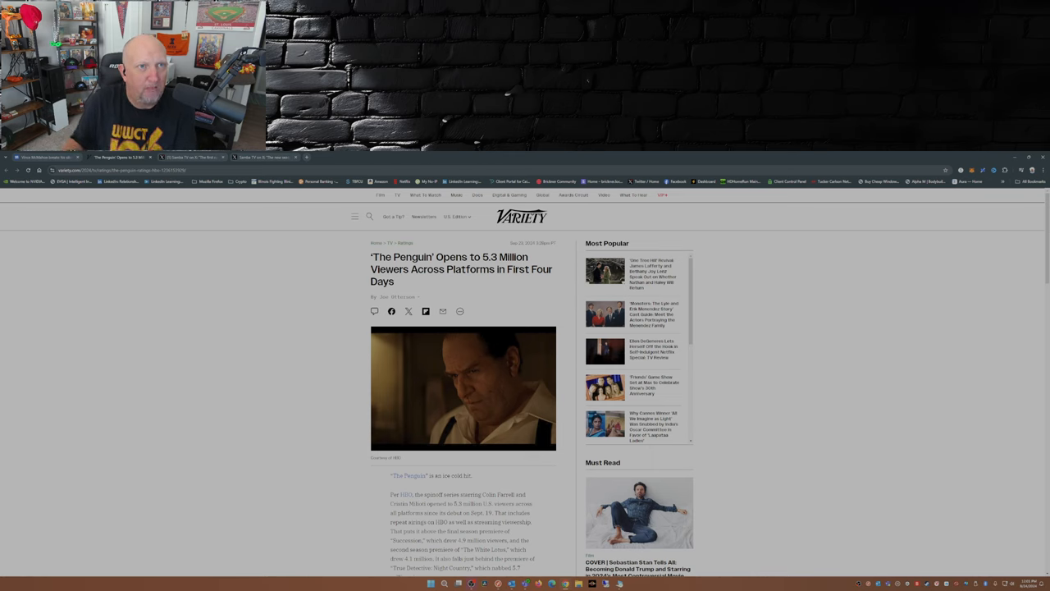
# - Read the Variety Penguin article to its end and start a new blank browser tab
pyautogui.scroll(-3)
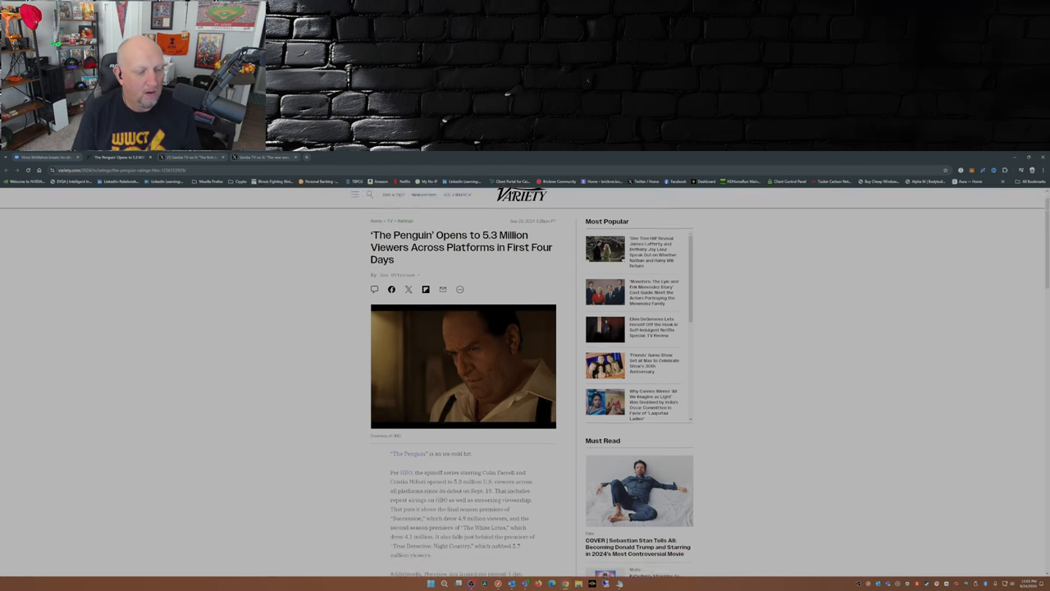
pyautogui.scroll(-3)
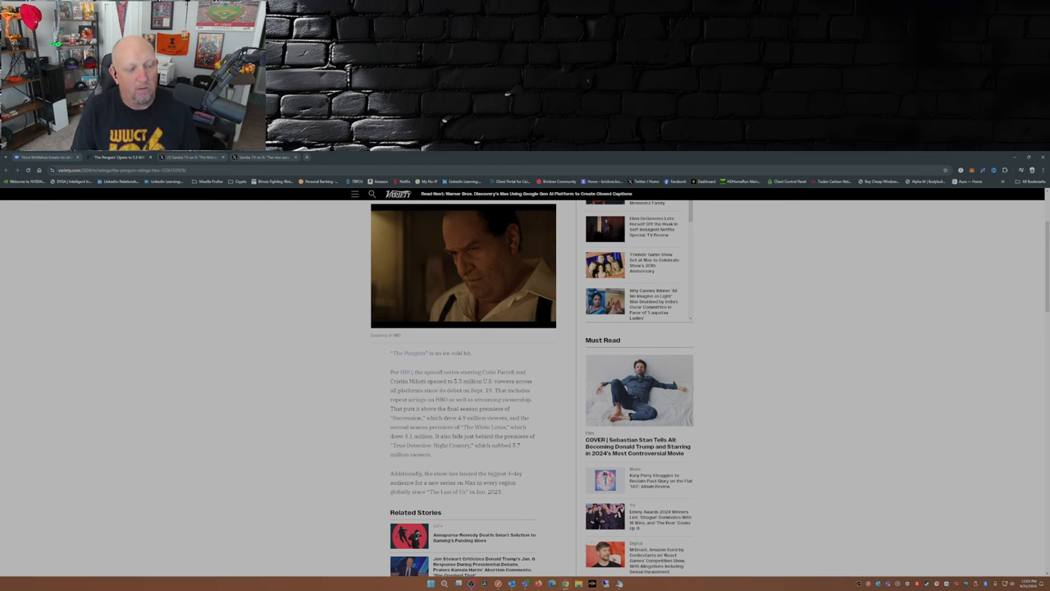
pyautogui.scroll(-3)
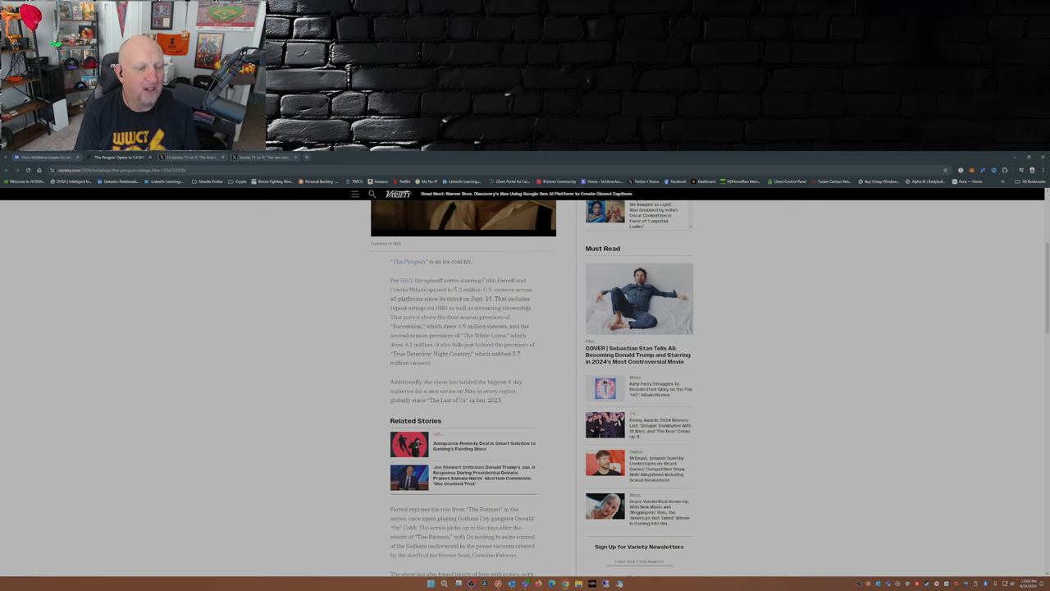
pyautogui.scroll(-3)
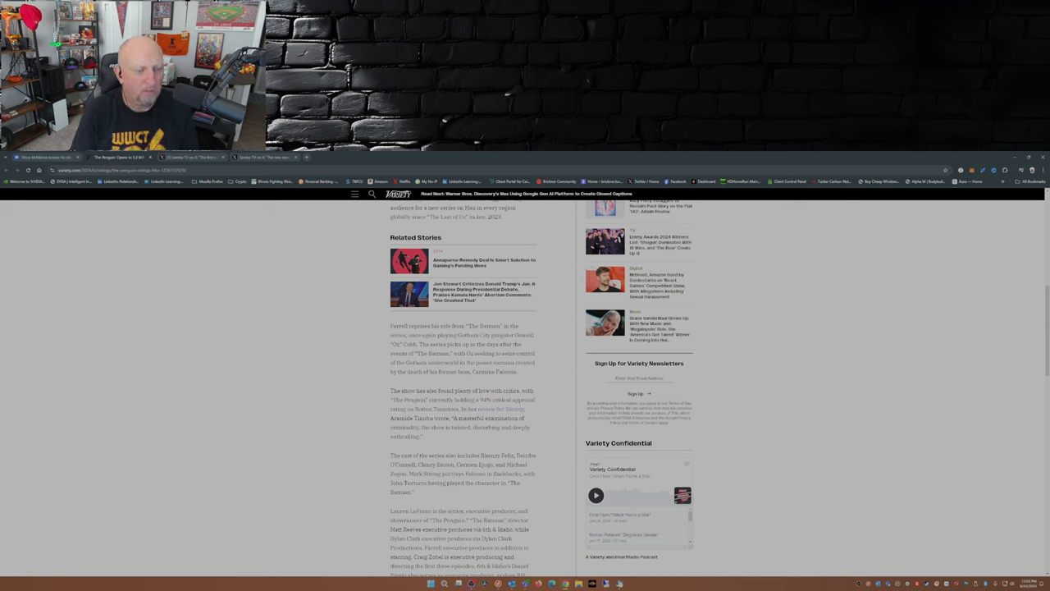
pyautogui.scroll(-3)
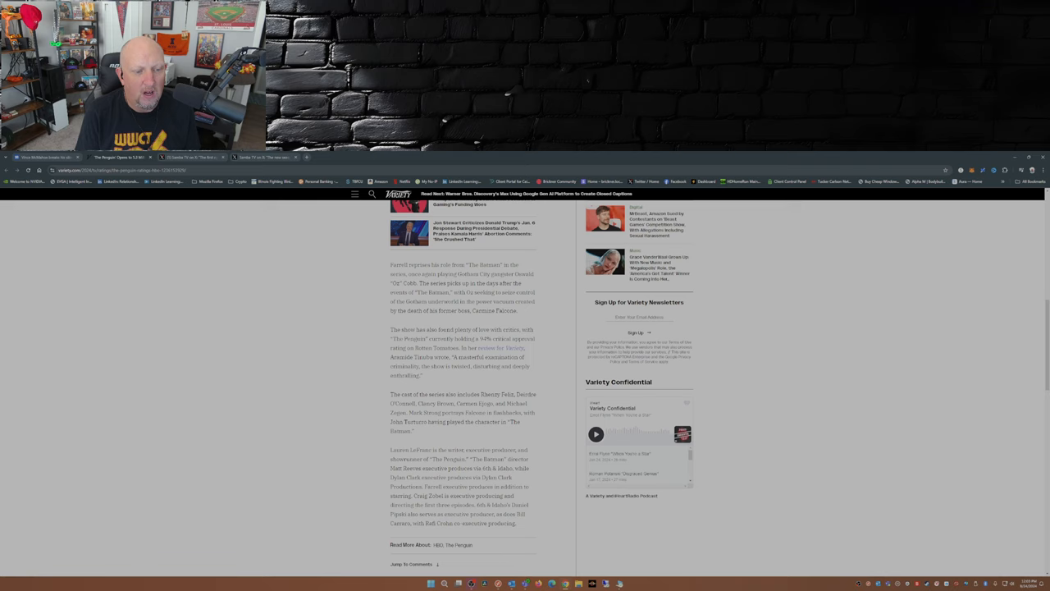
pyautogui.click(318, 157)
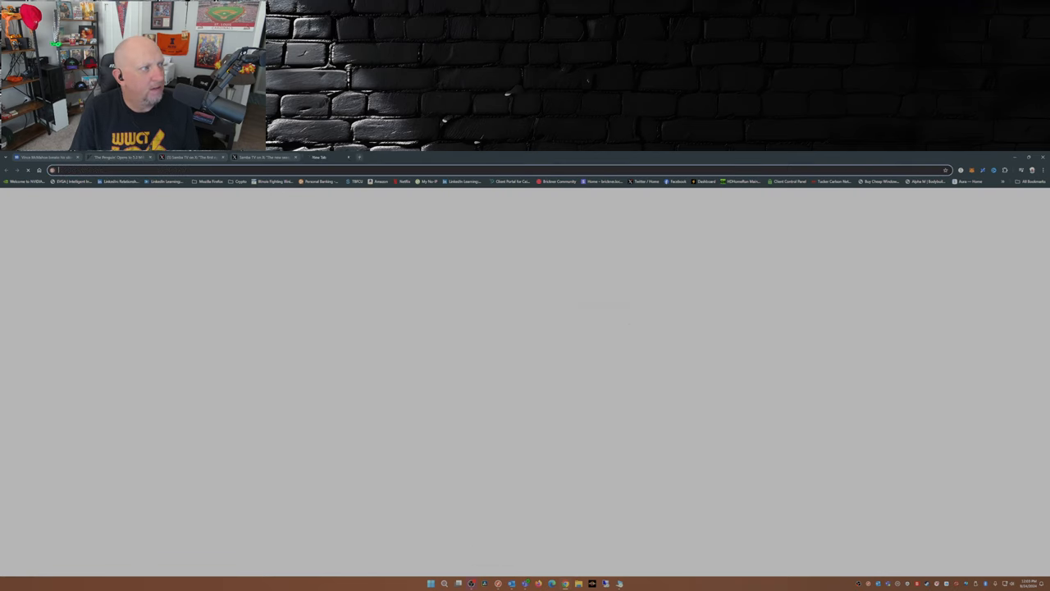
# - Go to rottentomatoes.com, search for The Penguin, then begin a second search with 'Aga'
pyautogui.write('rottentomatoes.com')
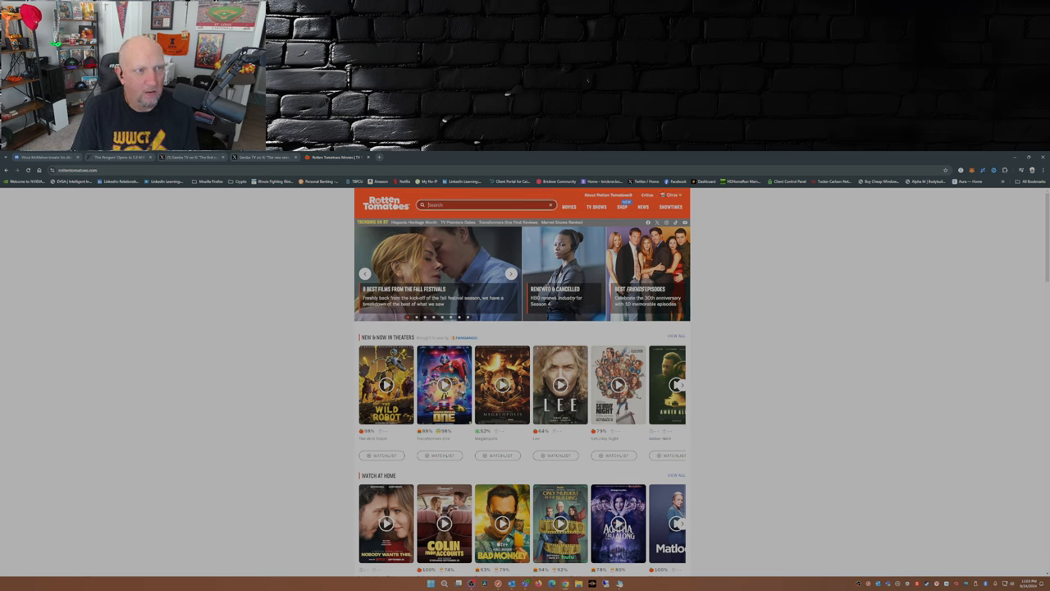
pyautogui.write('The H')
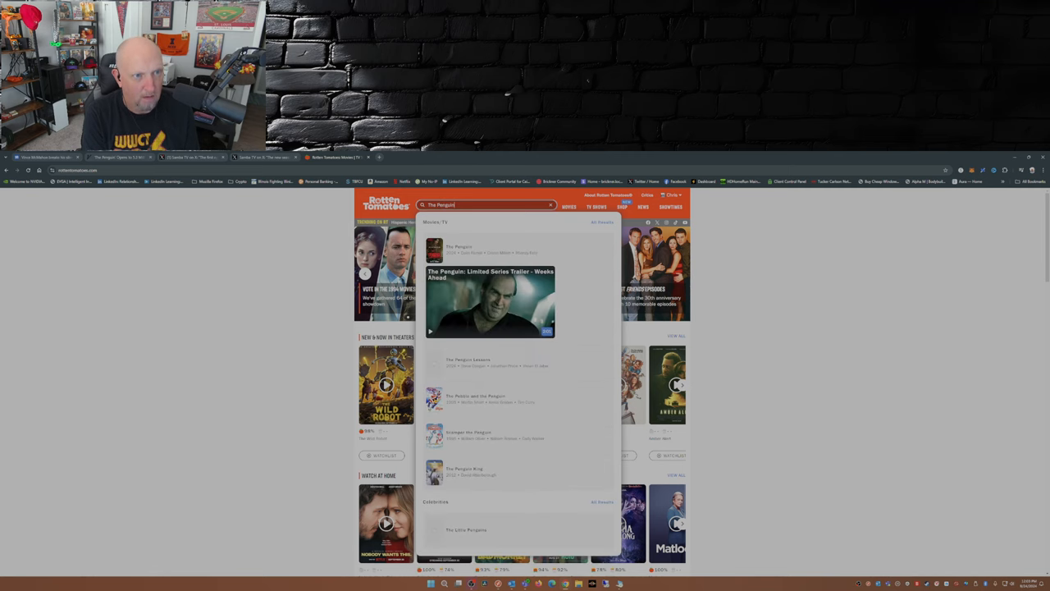
pyautogui.click(460, 250)
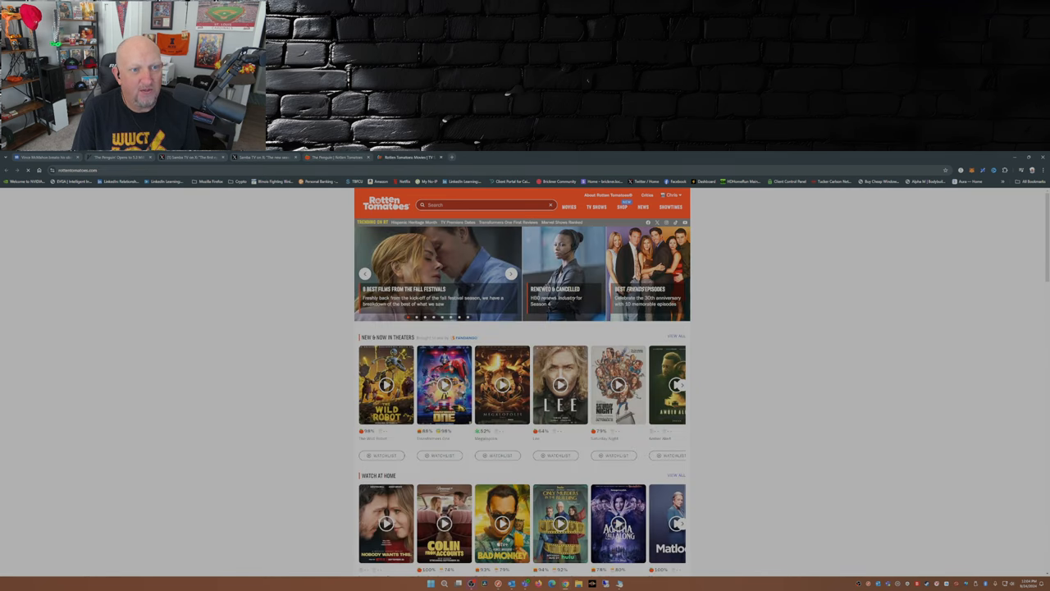
pyautogui.write('Aga')
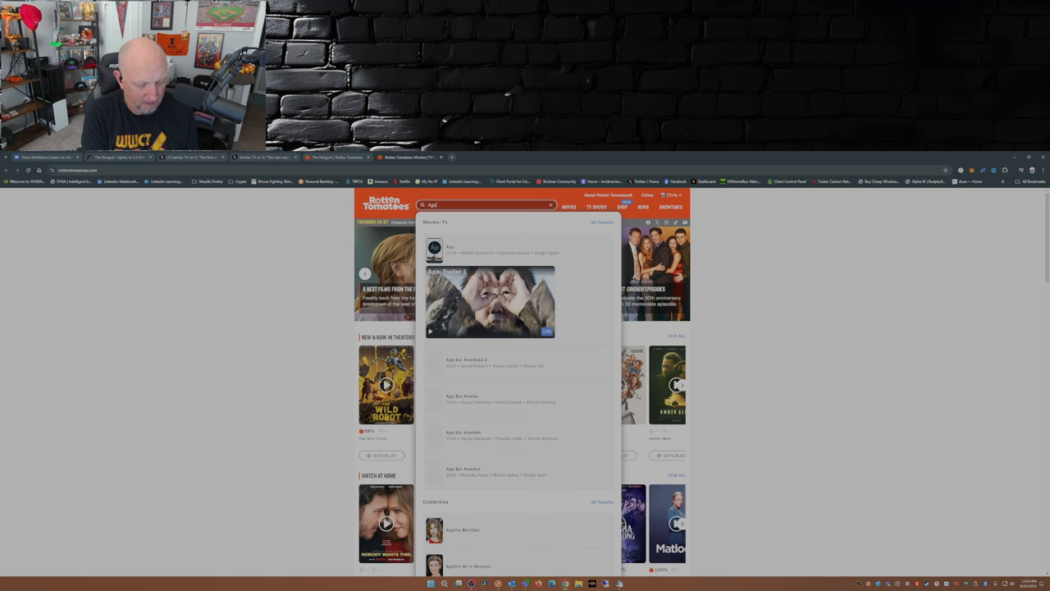